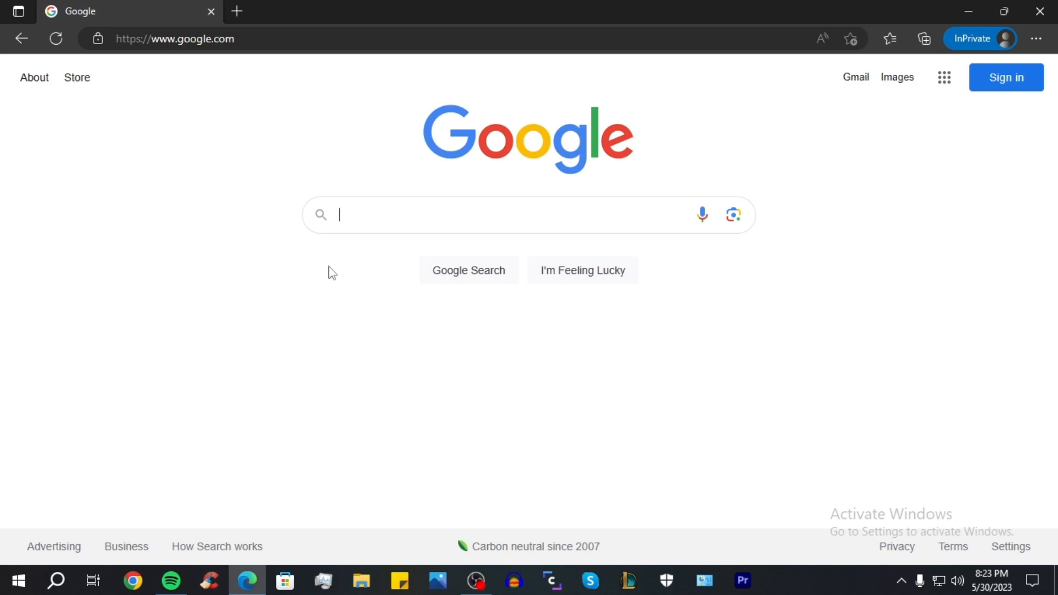
mouse_move(216, 258)
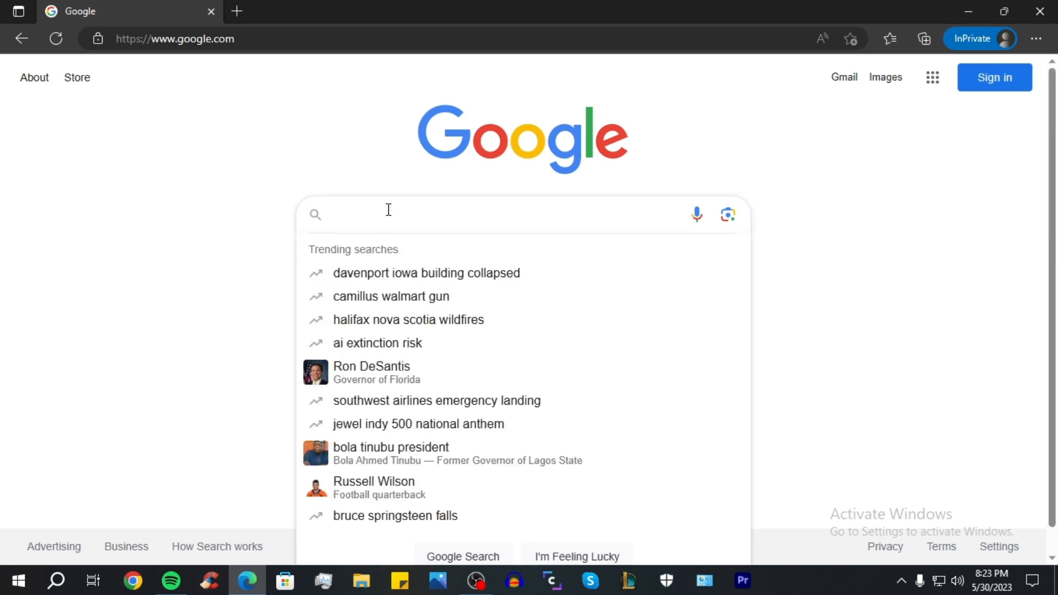
Step: Search Google for "ign" to list the IGN website in the results
type("i")
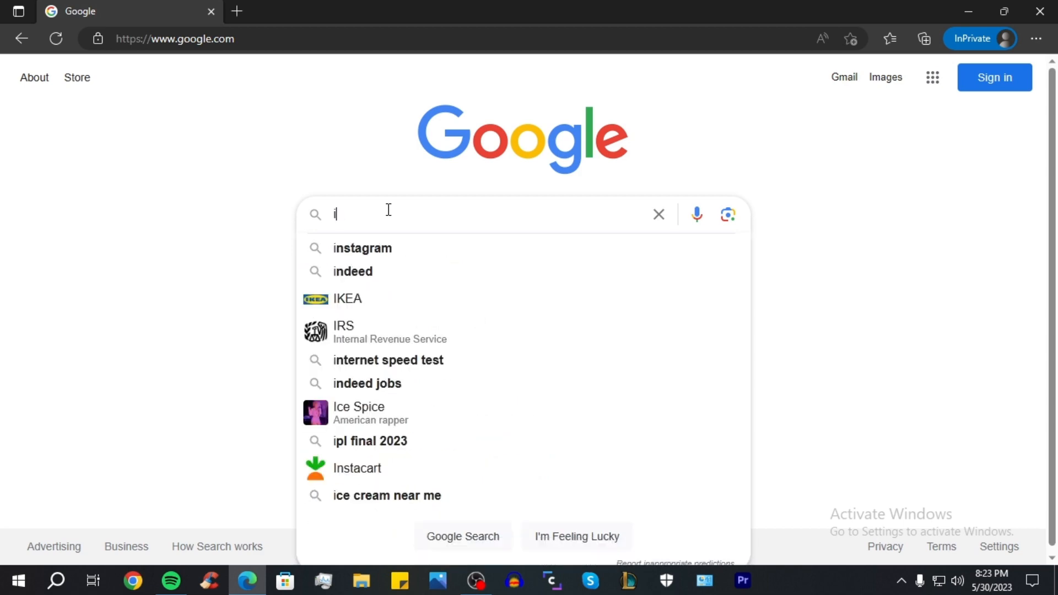
type("gn")
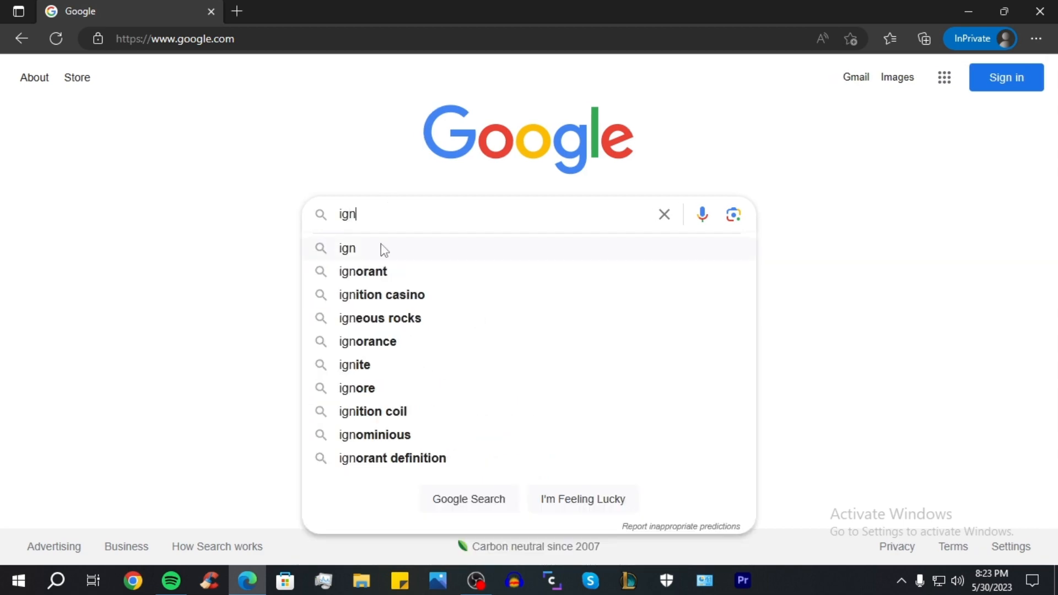
left_click(346, 249)
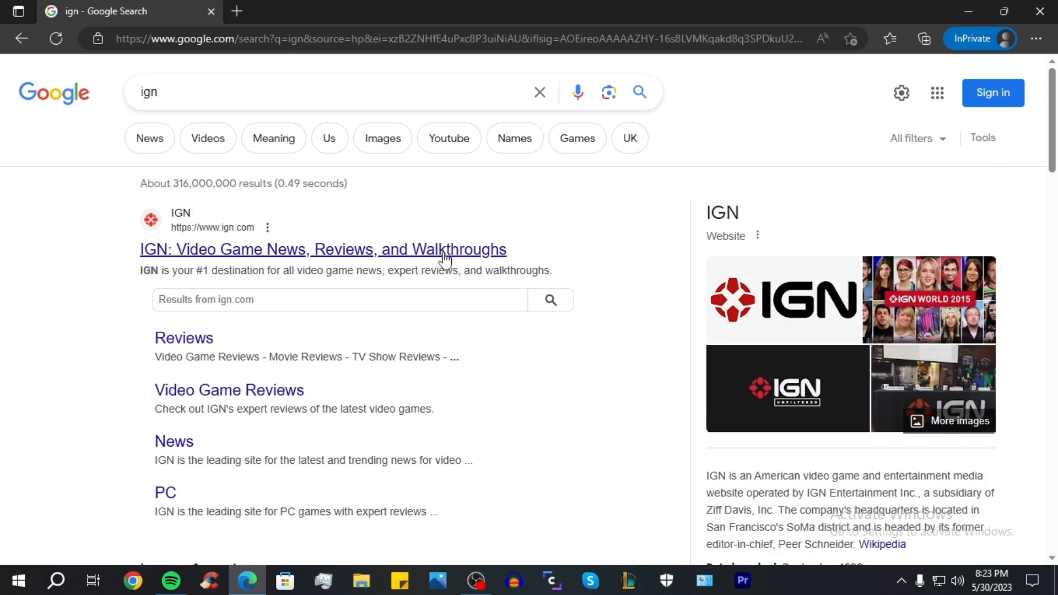
mouse_move(431, 255)
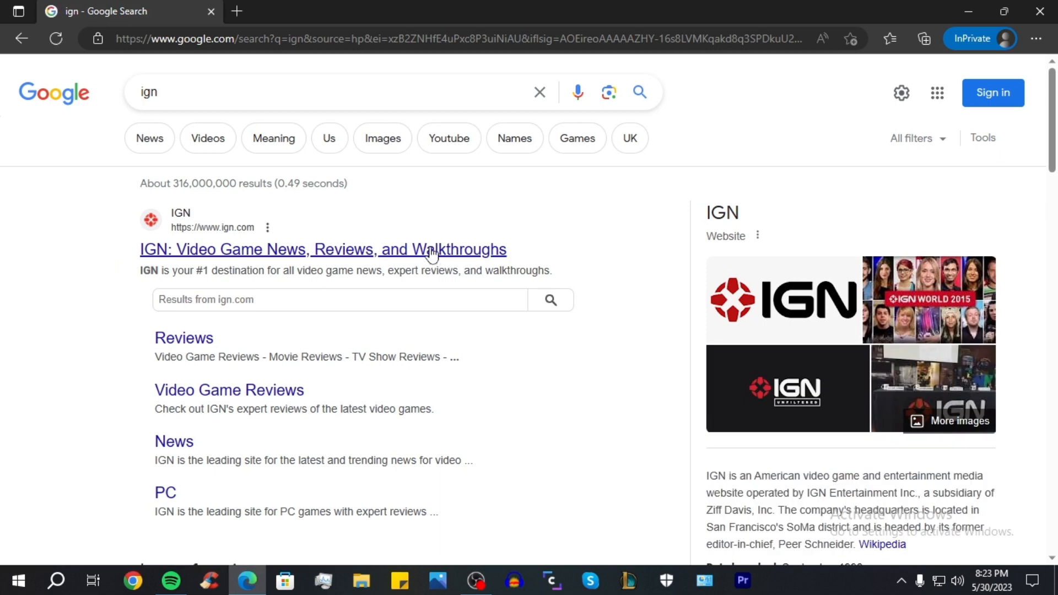
Step: Go to the IGN homepage from the results and dismiss the privacy consent notice
left_click(321, 249)
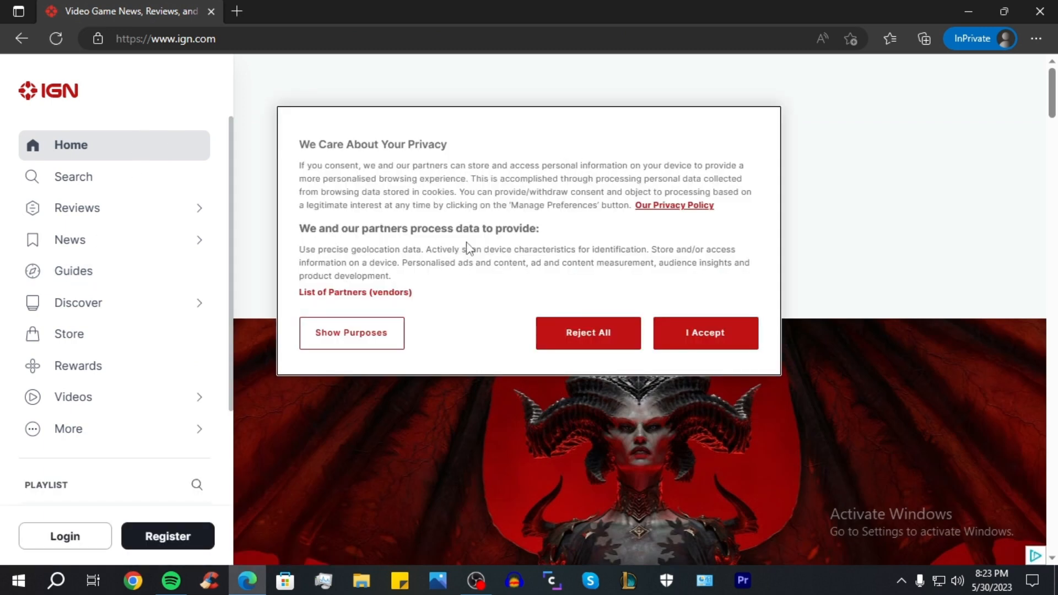
left_click(705, 333)
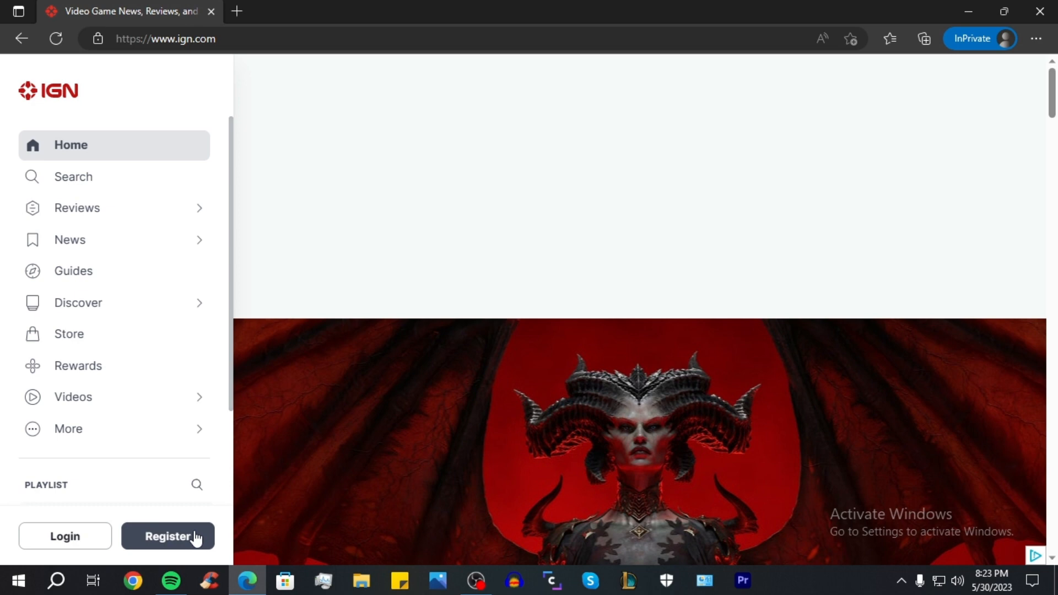
mouse_move(188, 553)
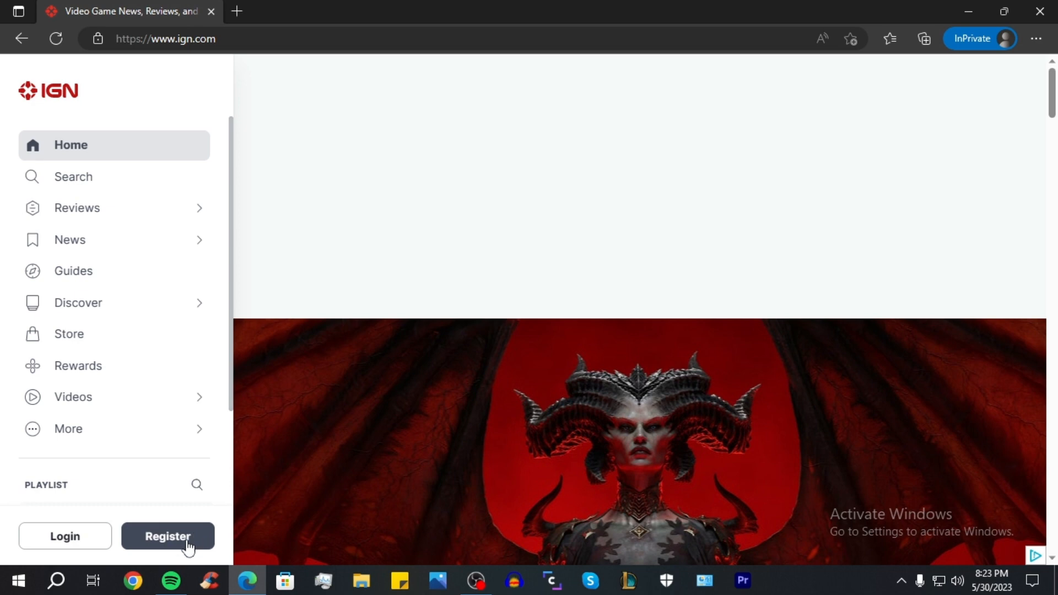
Step: Start IGN registration, choosing to create the account with an email address
left_click(168, 536)
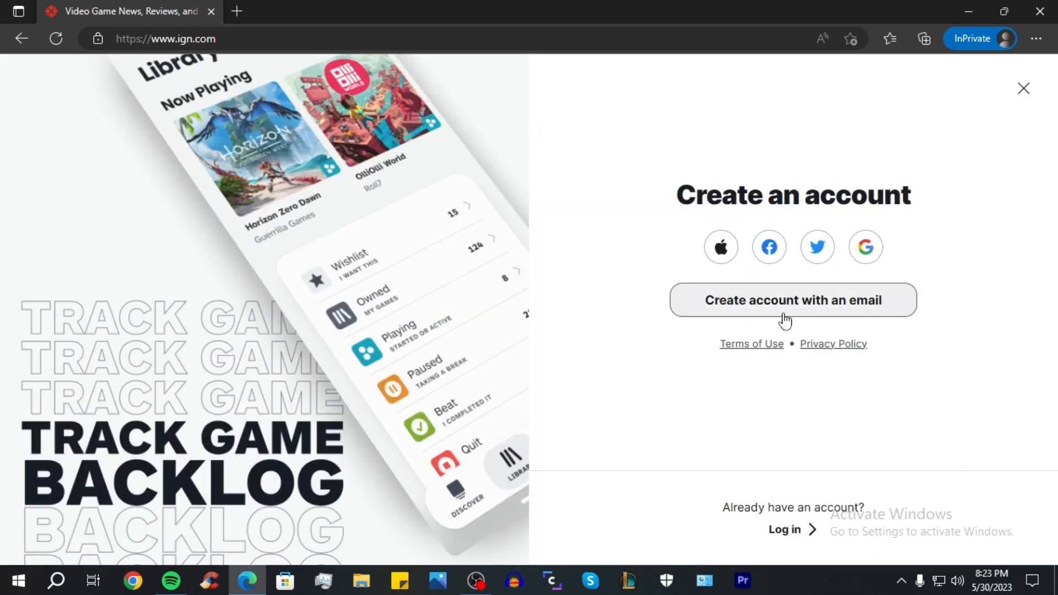
mouse_move(784, 311)
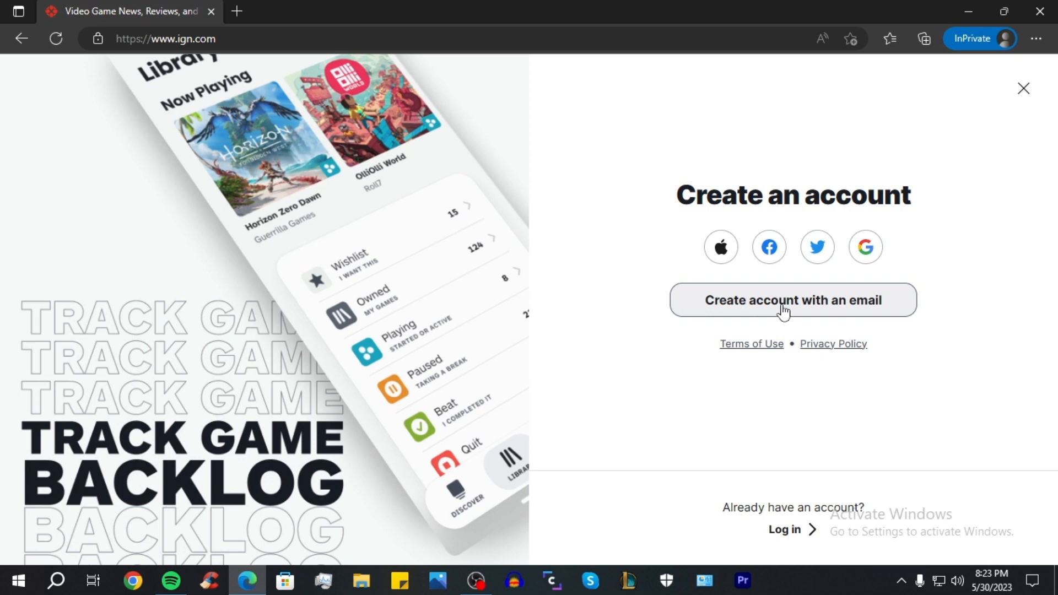
left_click(794, 299)
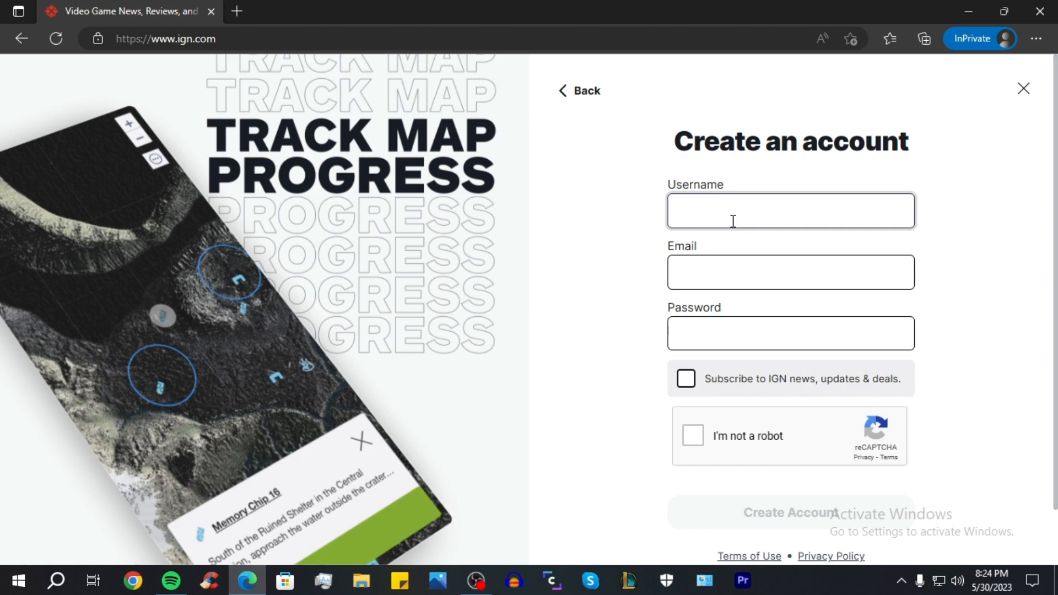
Step: Enter username "kjhfdsa" and a yahoo email address beginning "jlkhgf" on the sign-up form
type("kjhfdsa")
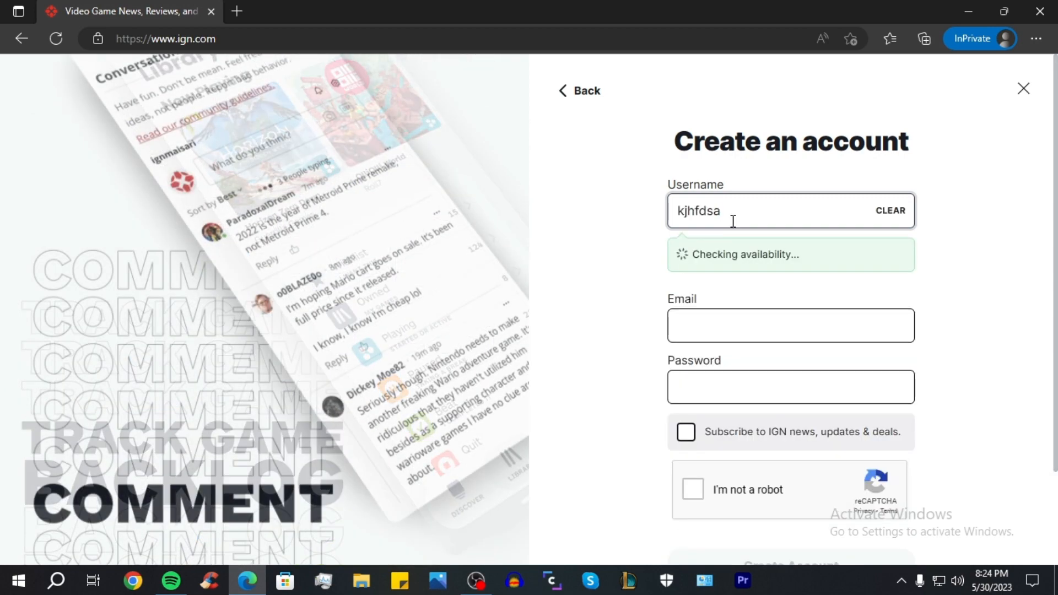
left_click(791, 271)
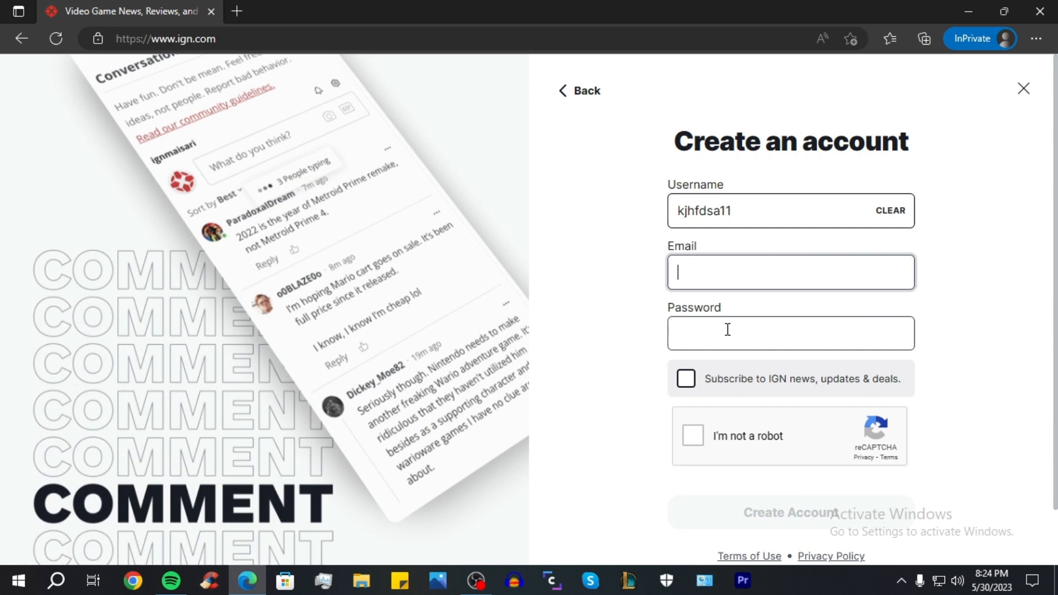
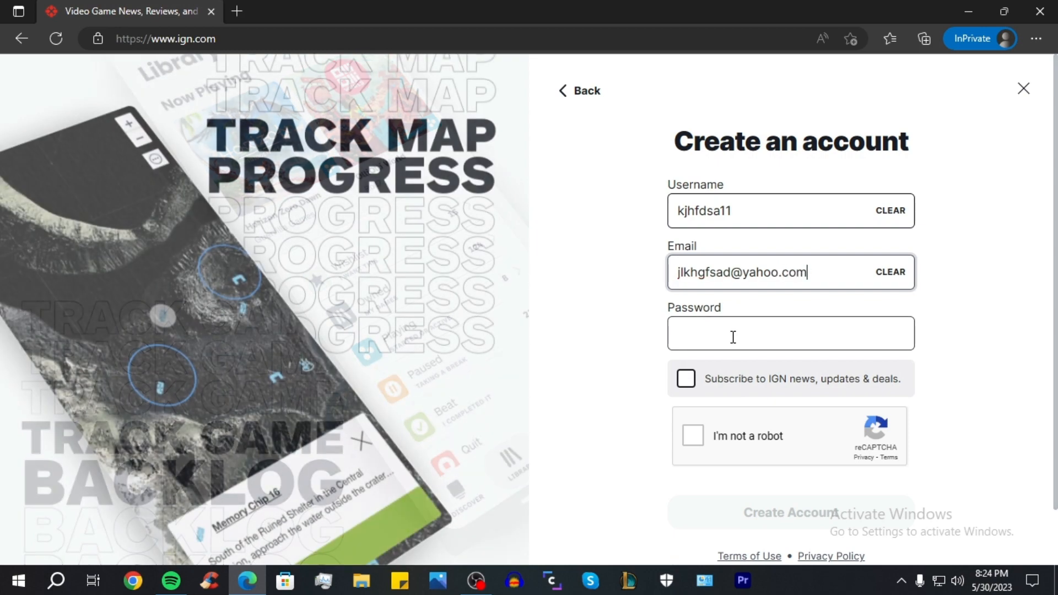
left_click(792, 333)
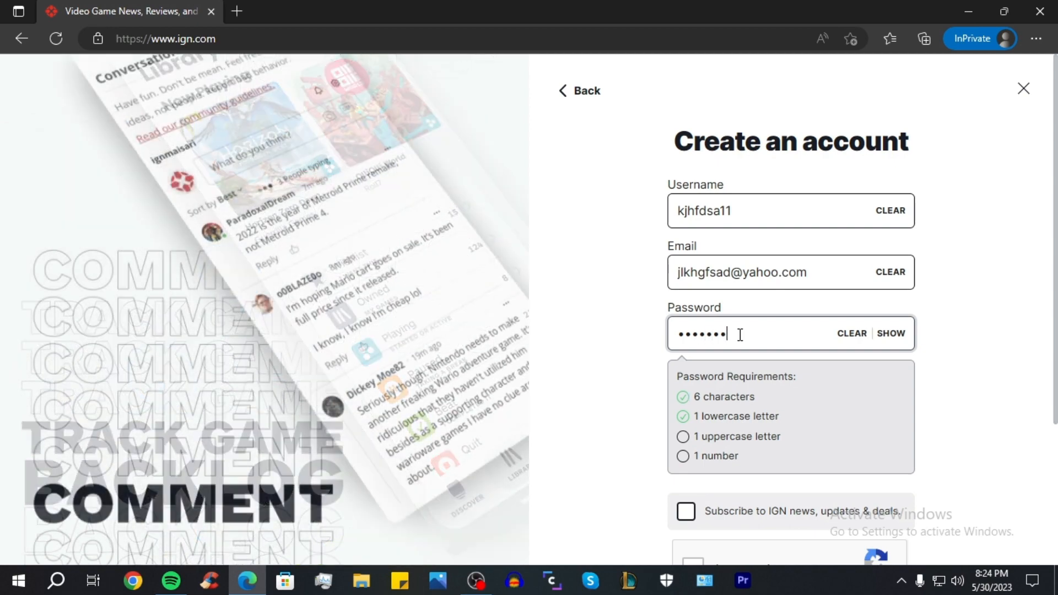
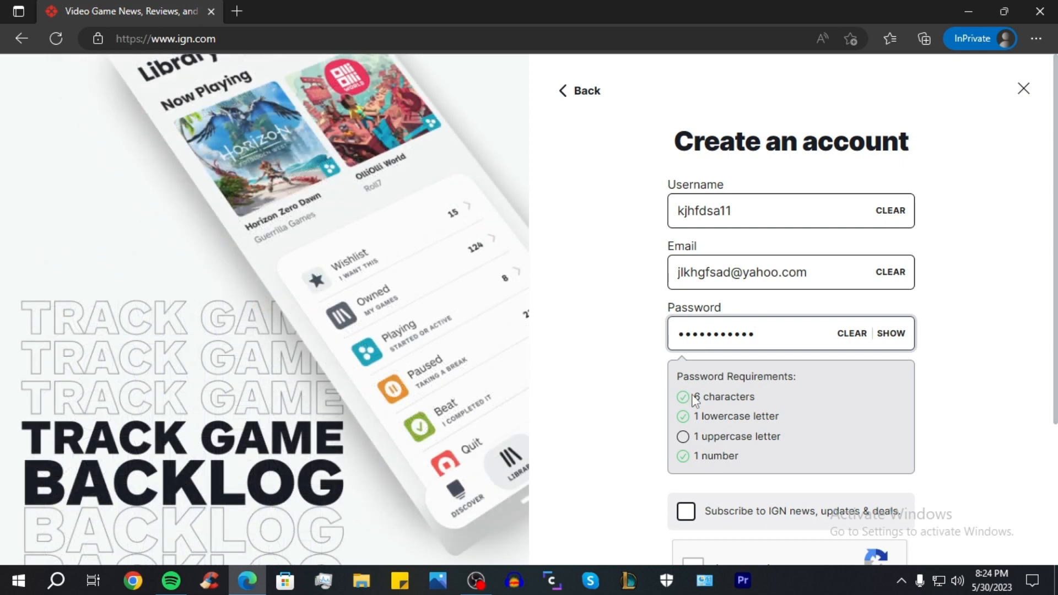
scroll("down", 3)
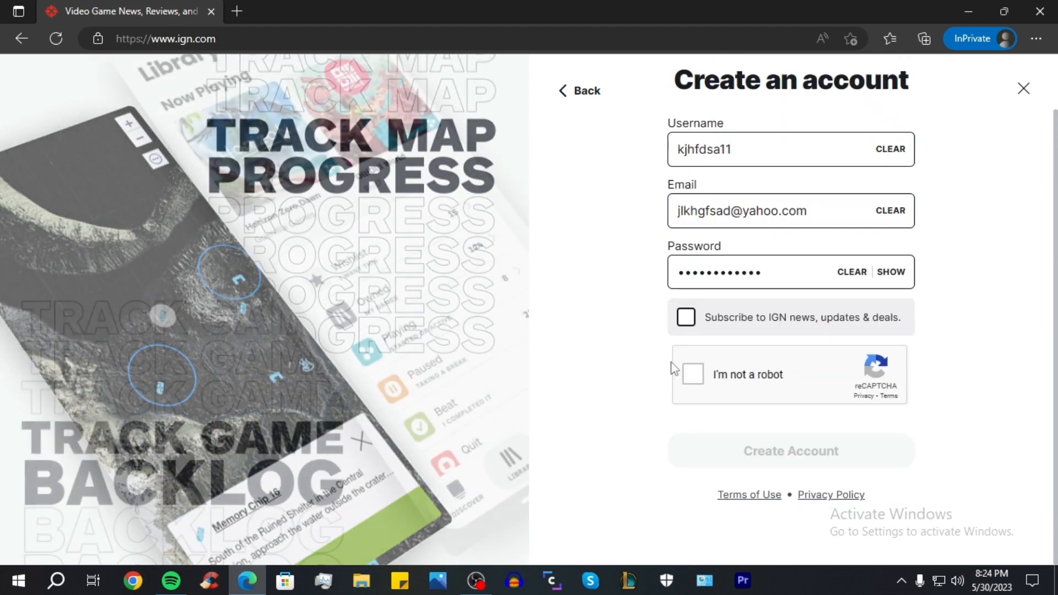
Step: Pass the reCAPTCHA by selecting the motorcycle squares and verifying
left_click(692, 374)
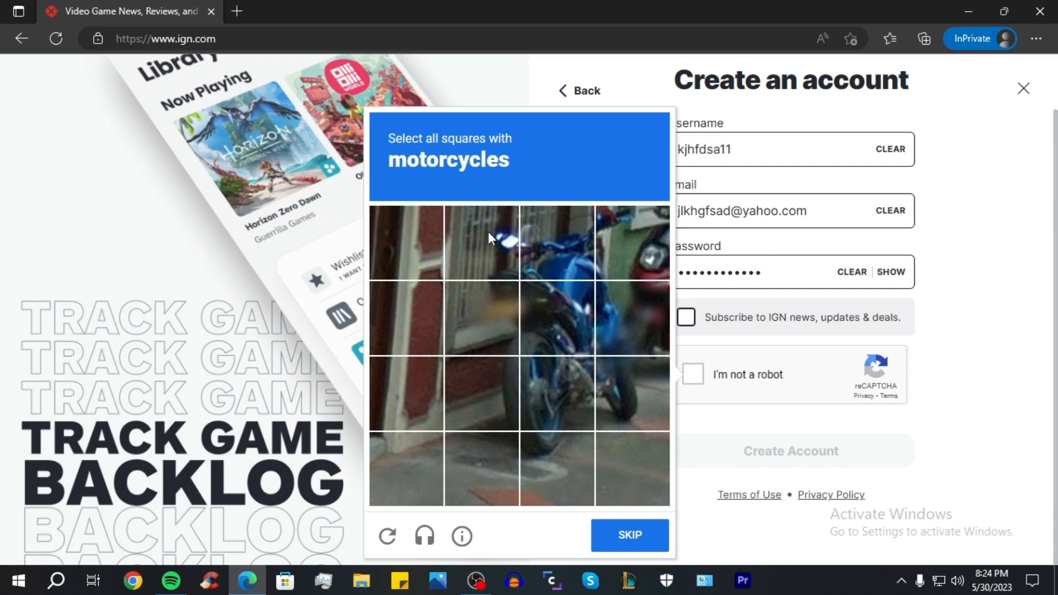
mouse_move(494, 247)
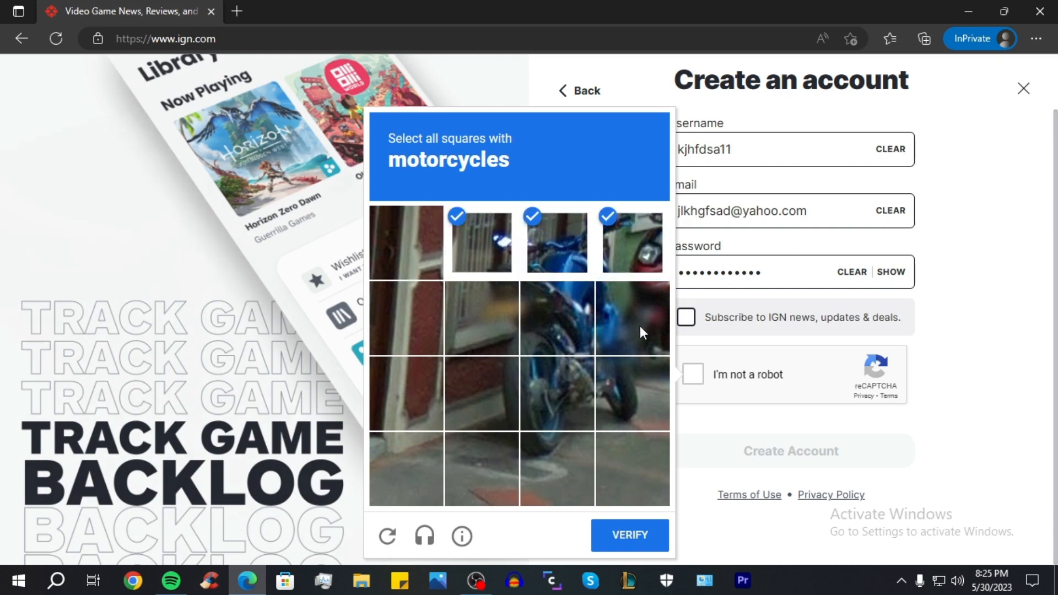
left_click(480, 392)
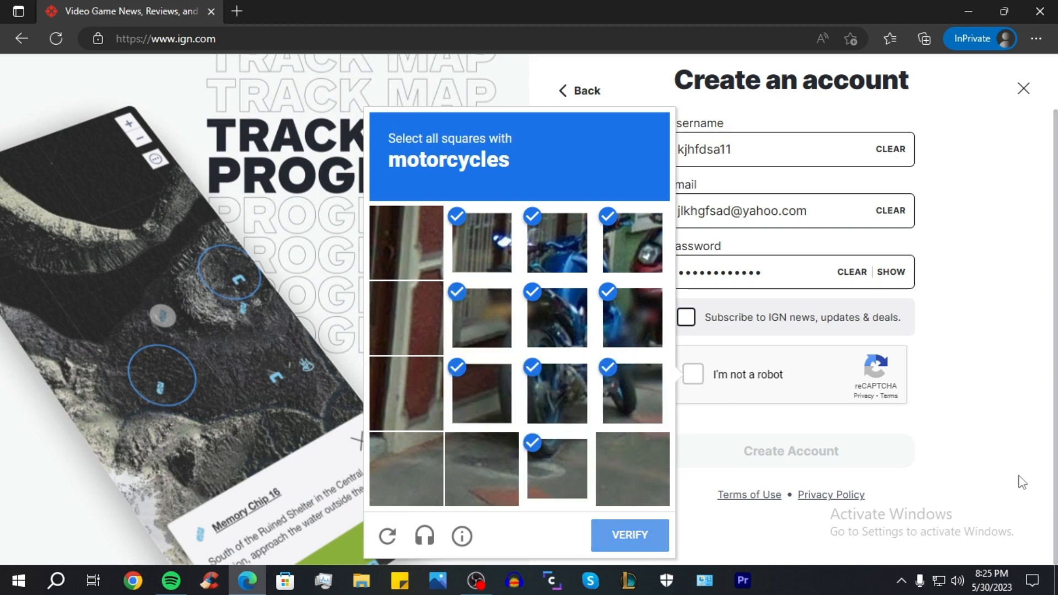
left_click(629, 535)
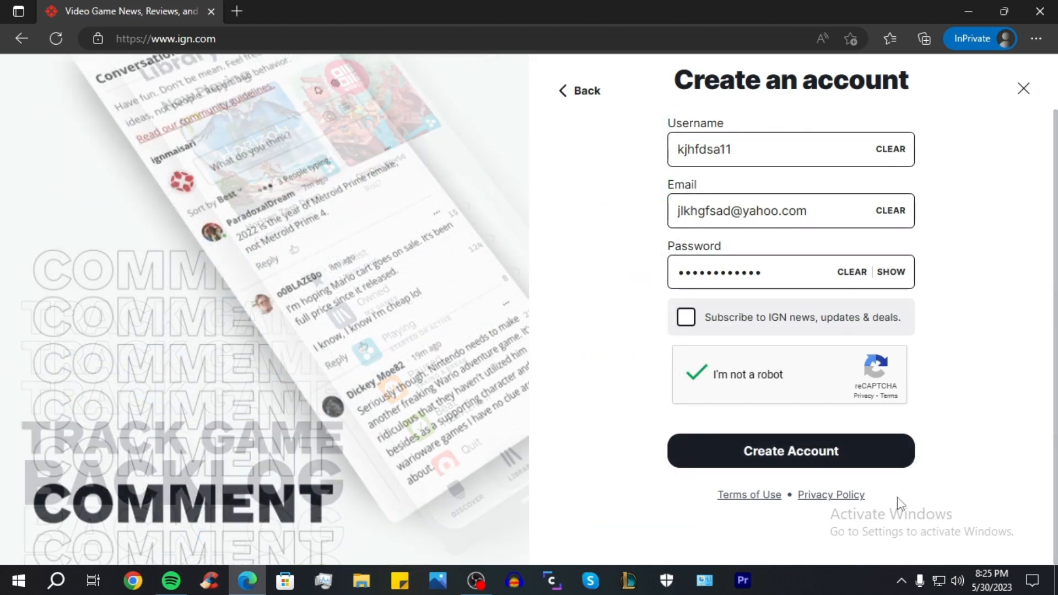
Step: Submit the registration and reach the "Check your email" confirmation
left_click(791, 451)
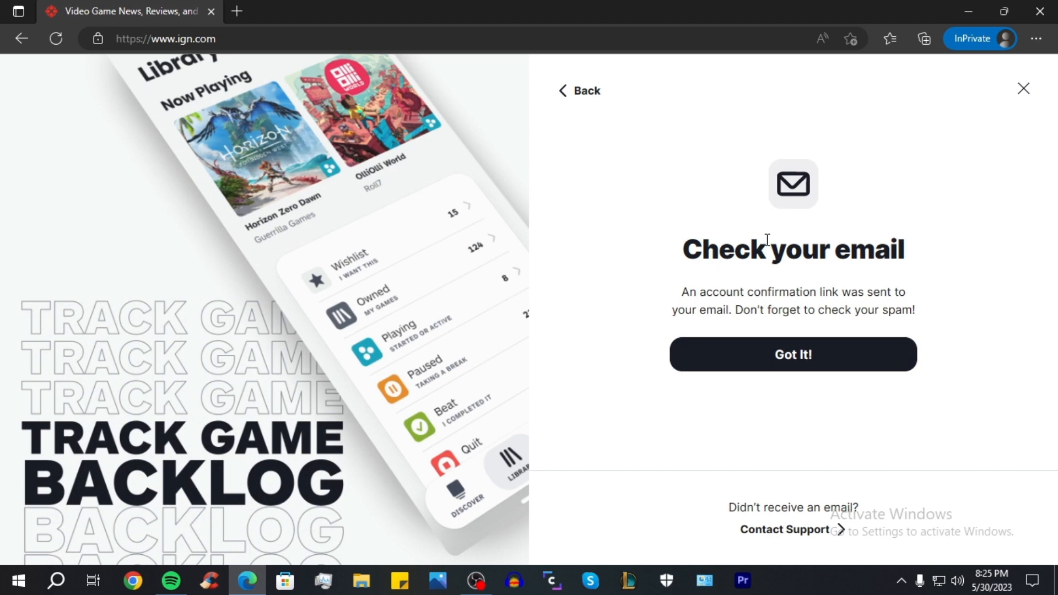
mouse_move(890, 242)
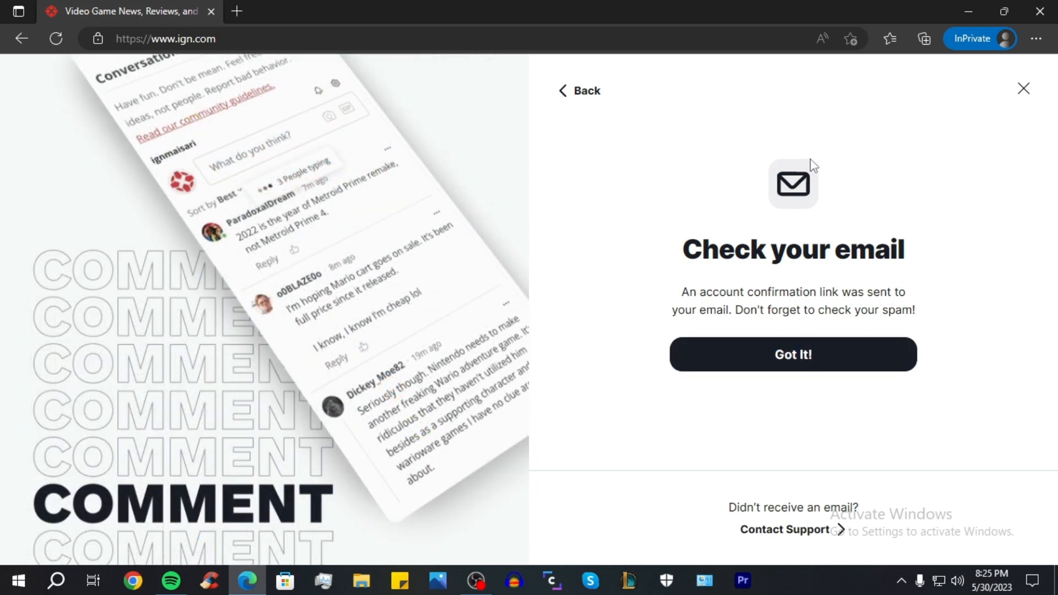
mouse_move(788, 168)
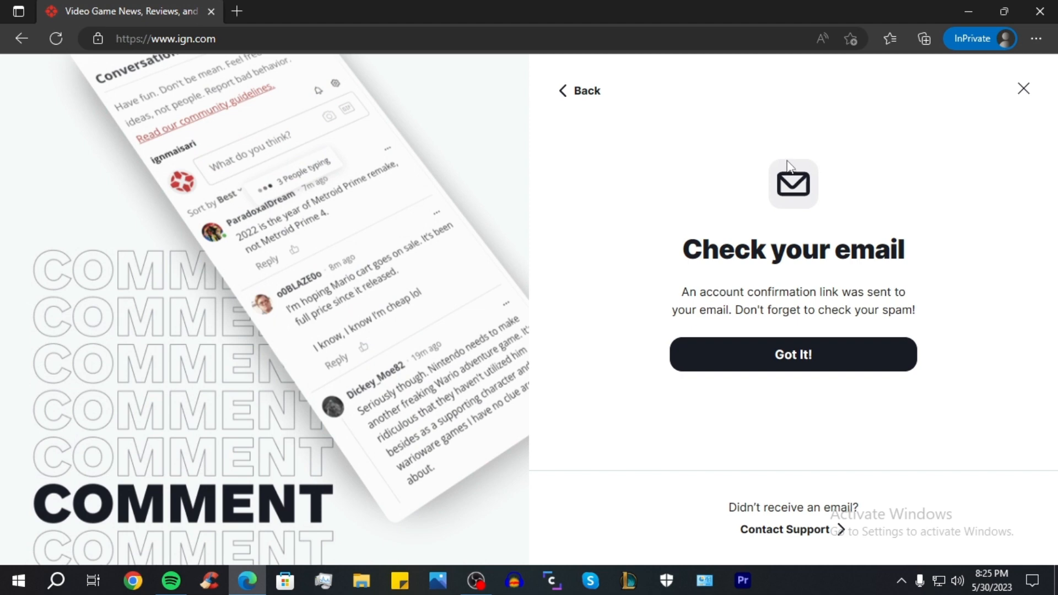